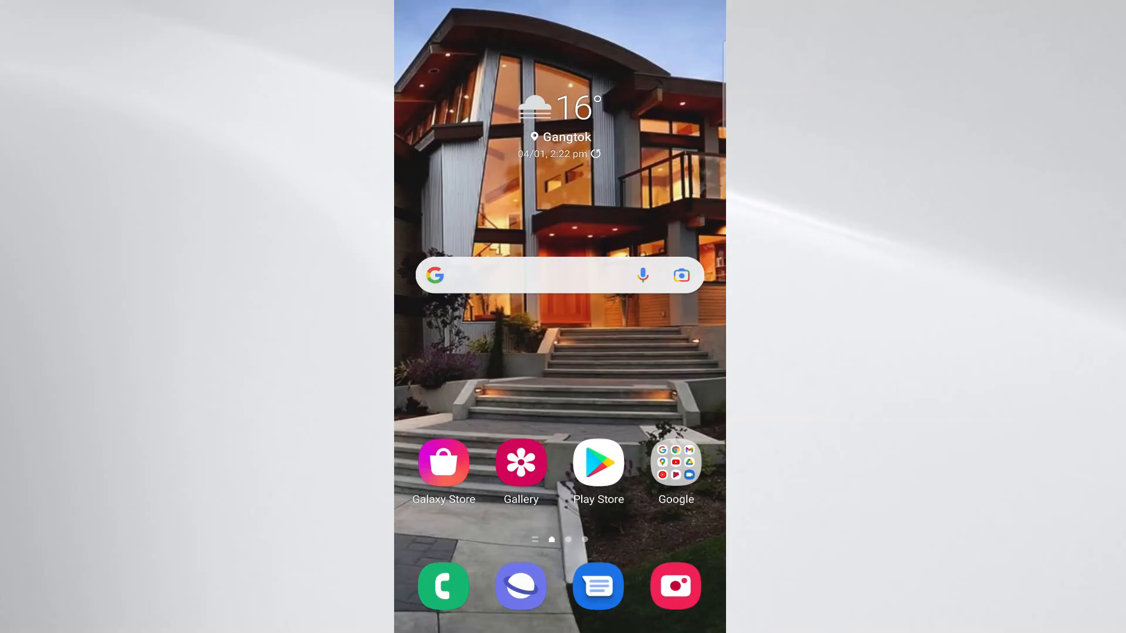
Launch Gmail from the app drawer so the primary inbox loads.
scroll(up, 3)
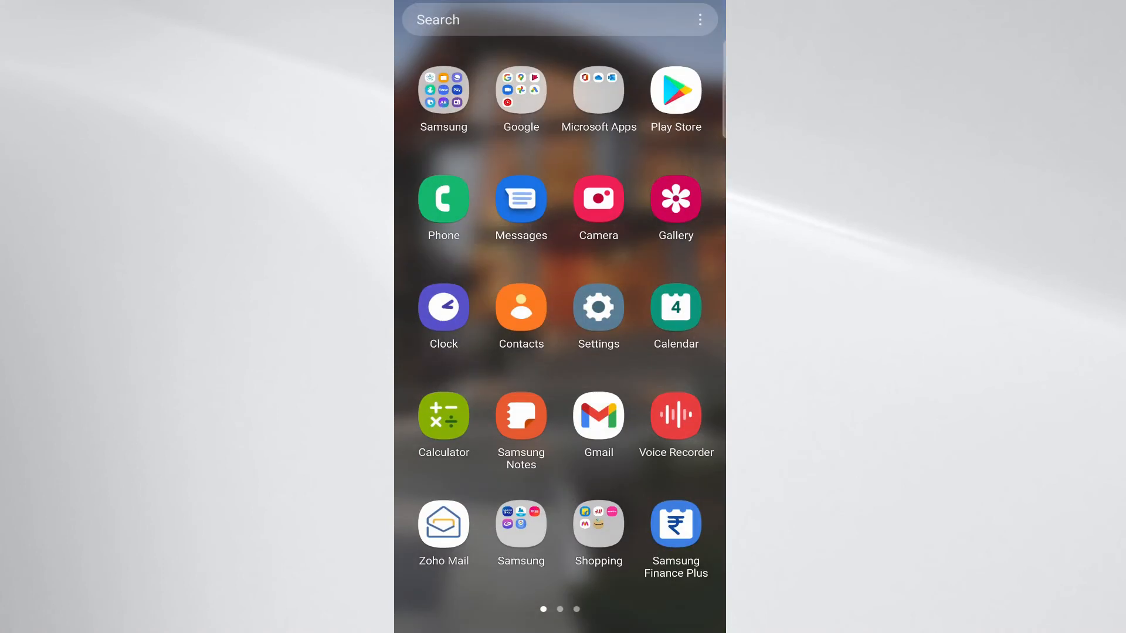
click(598, 415)
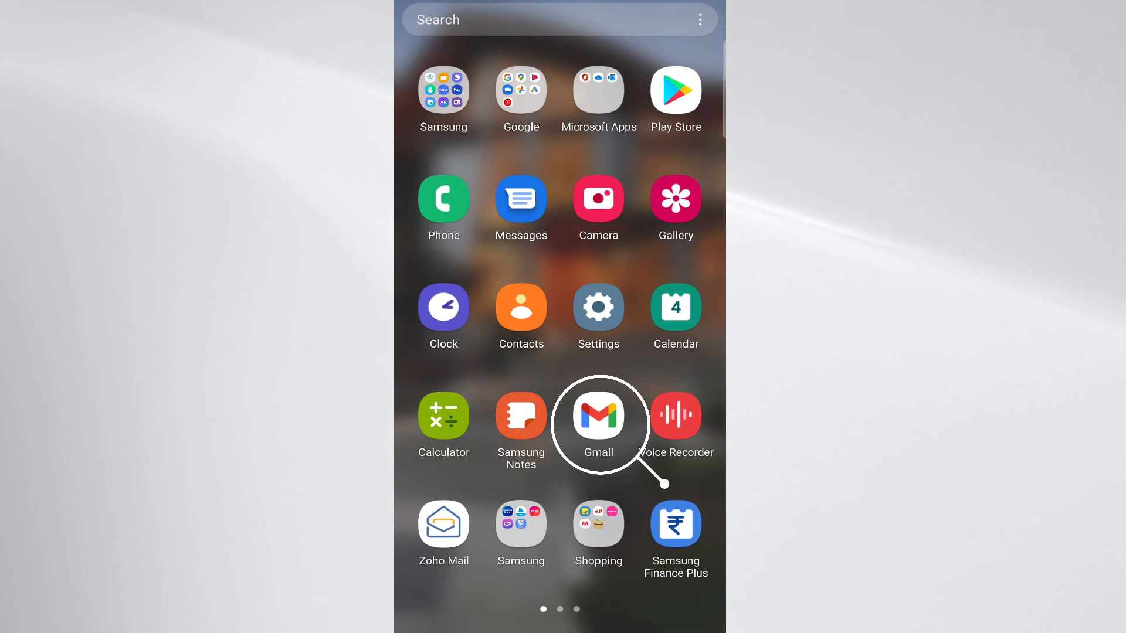
click(597, 415)
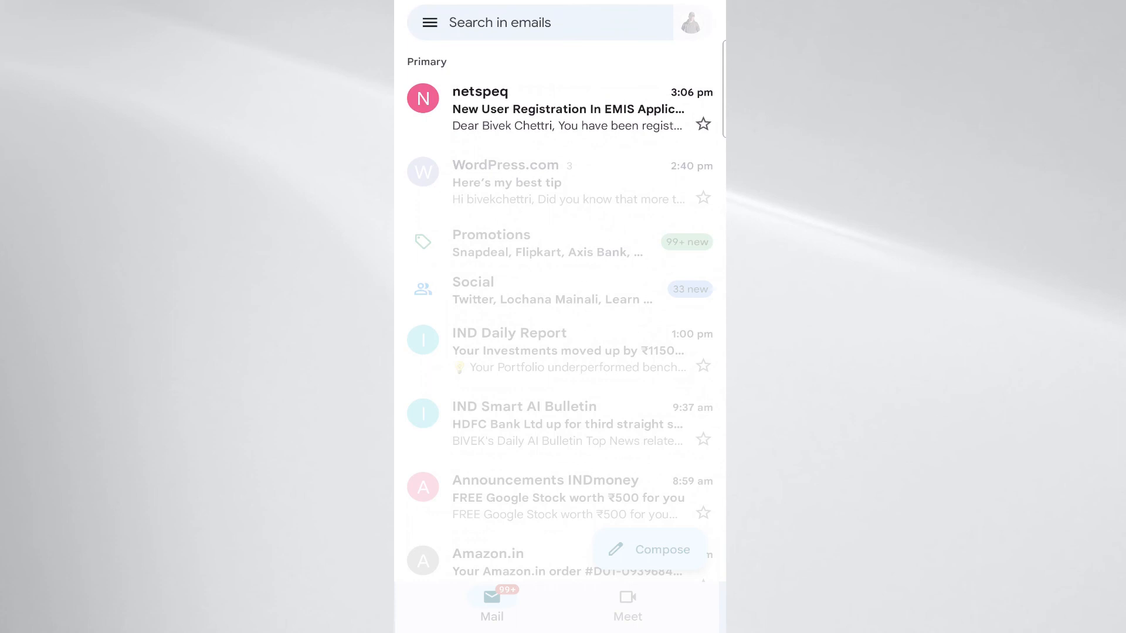
Search 'nets' and open the New User Registration In EMIS Application email.
click(538, 22)
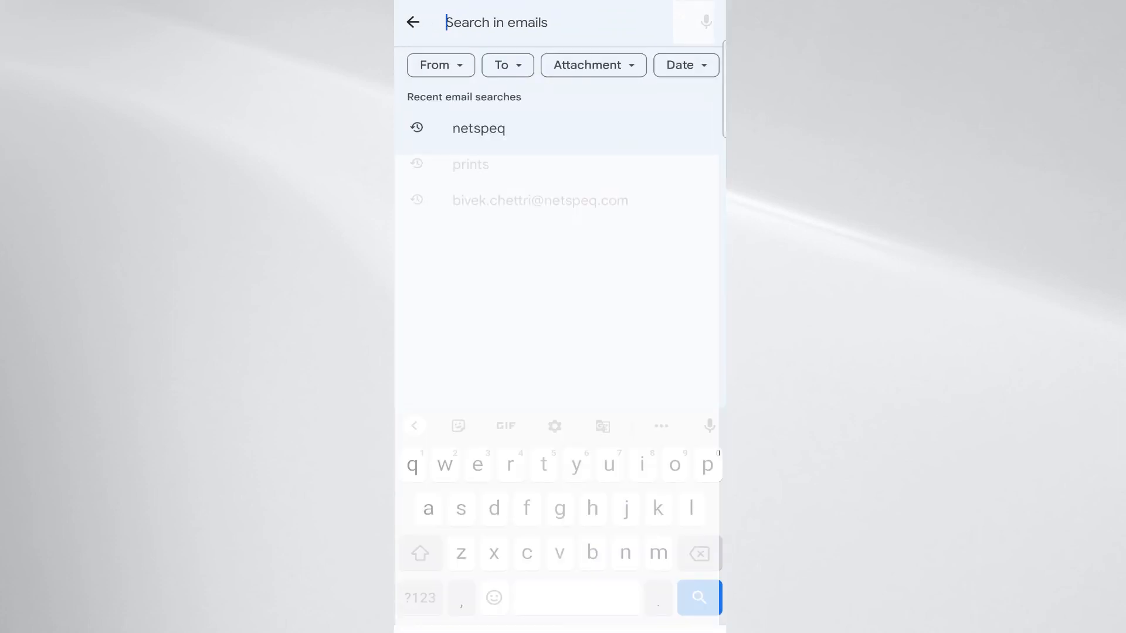
text(nets)
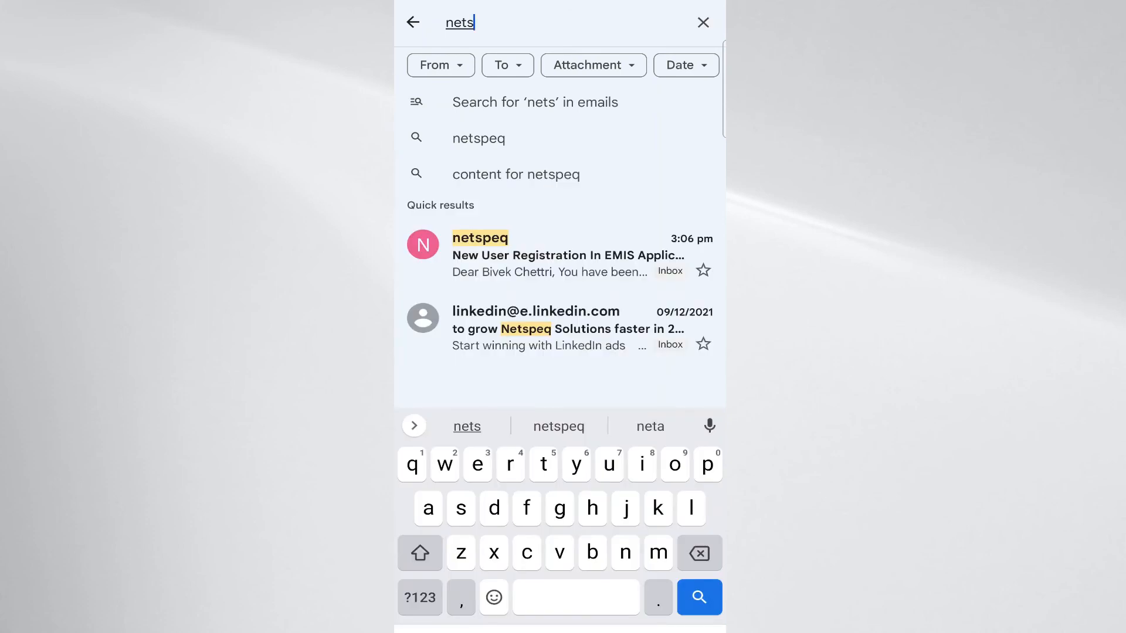
click(549, 255)
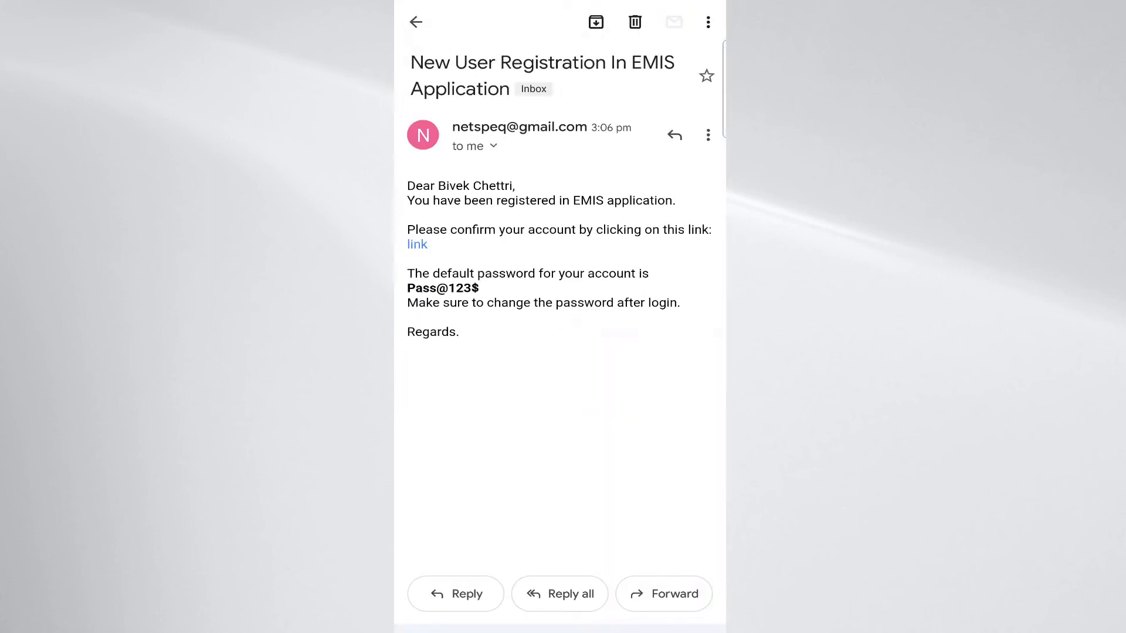
Follow the 'Please confirm your account' link to reach the verification success page.
click(673, 22)
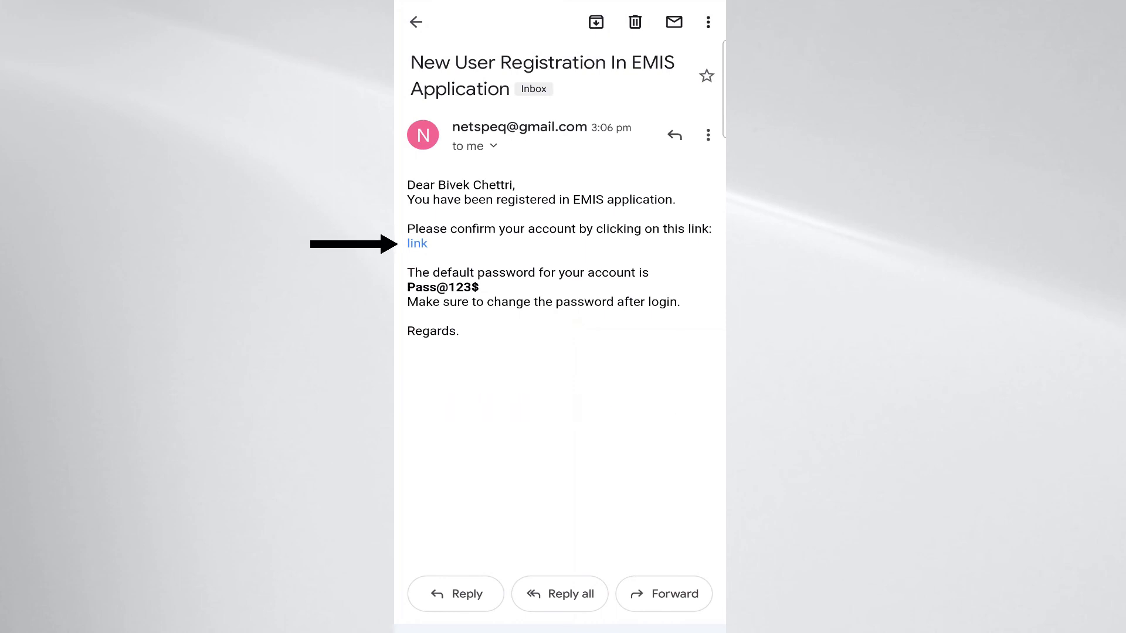
click(416, 244)
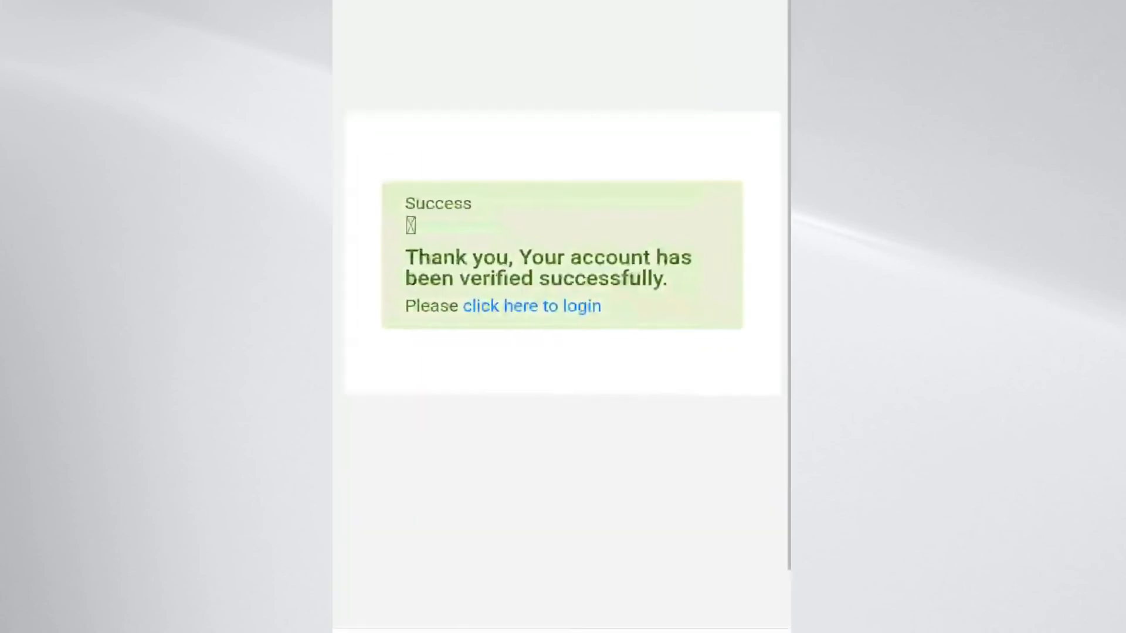
Continue via 'click here to login' to the EMMIS home page on emis.sikkimedutech.in.
scroll(up, 3)
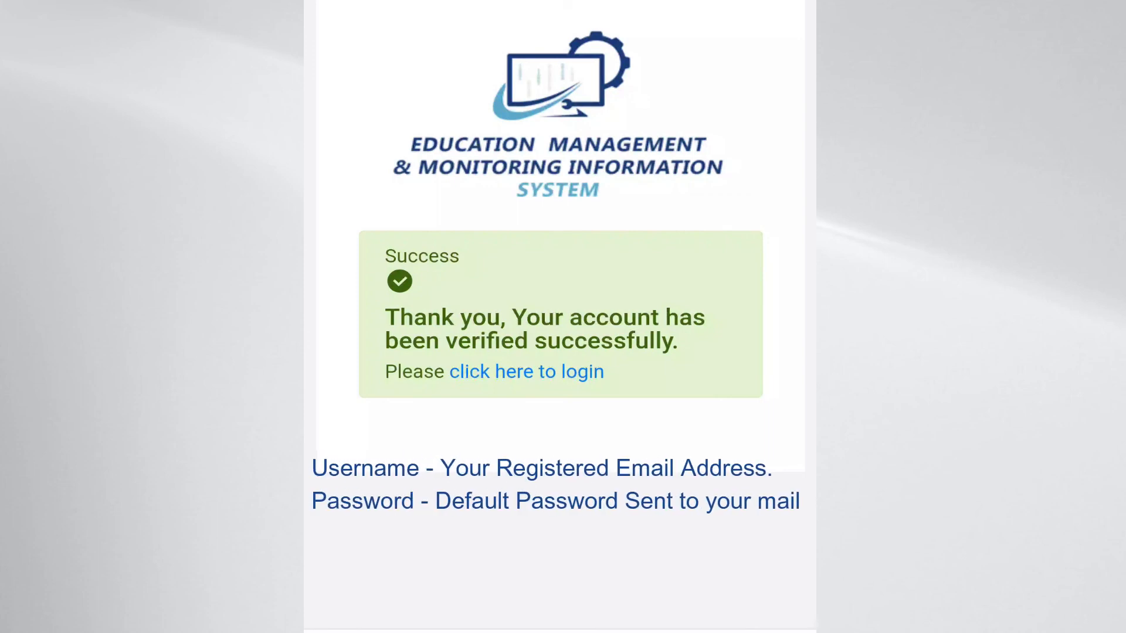
mouse_move(525, 372)
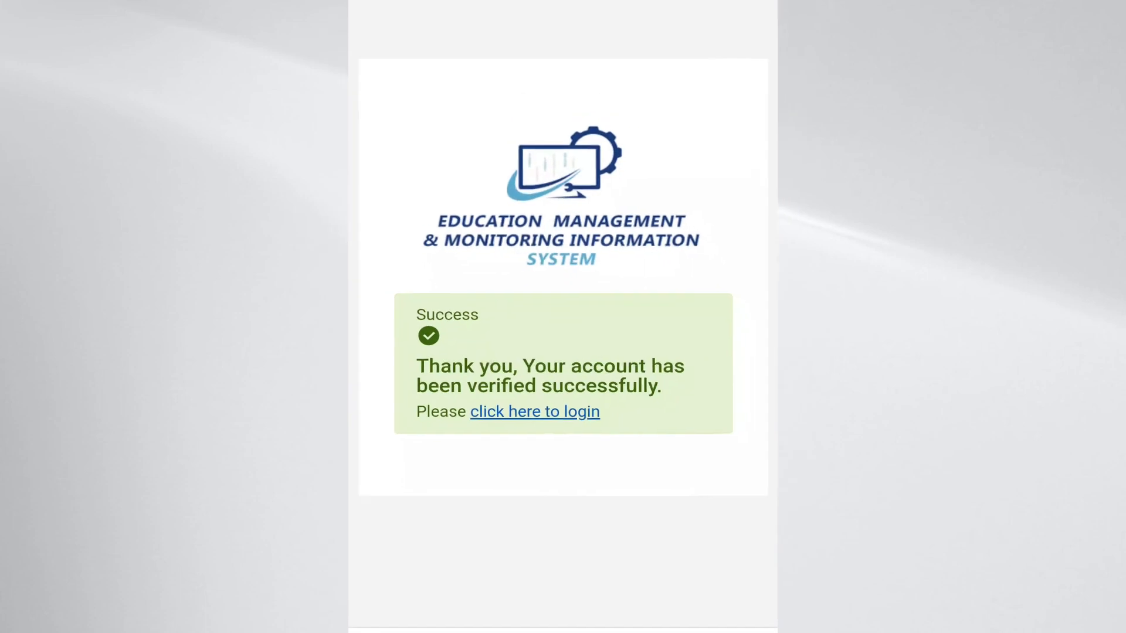
click(535, 412)
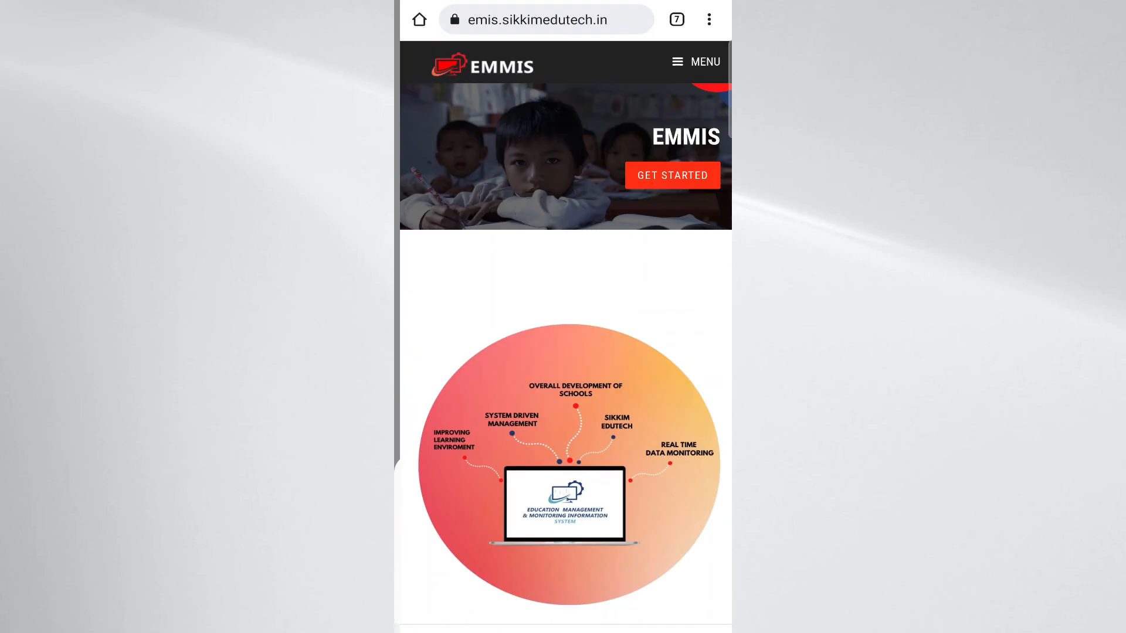
Expand the EMMIS site menu listing Home, Schools and GIS.
click(694, 61)
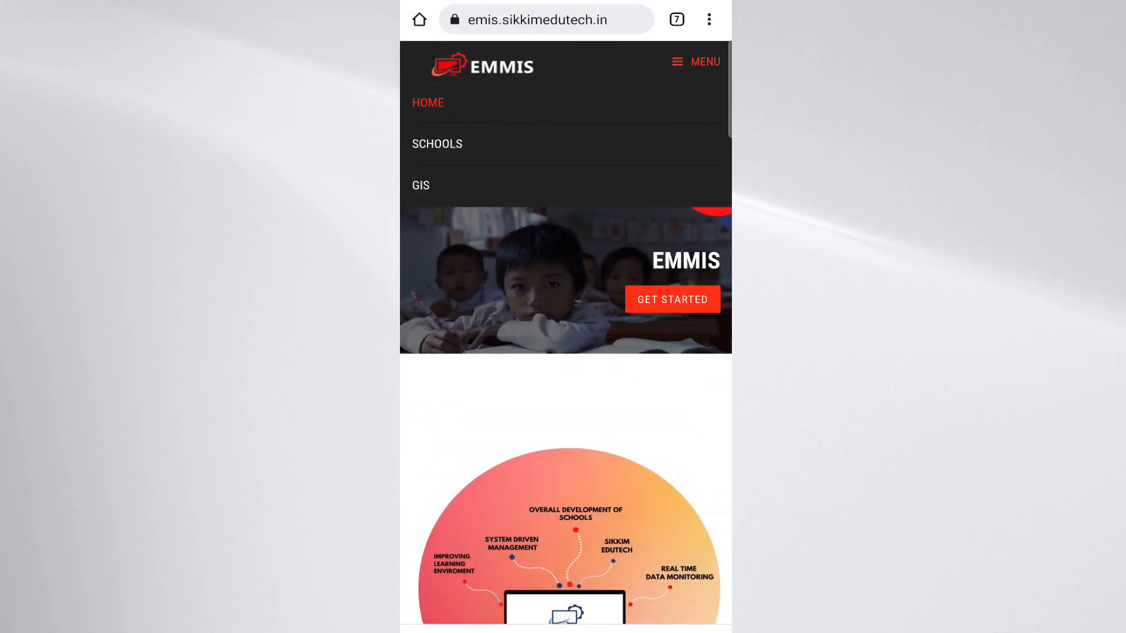